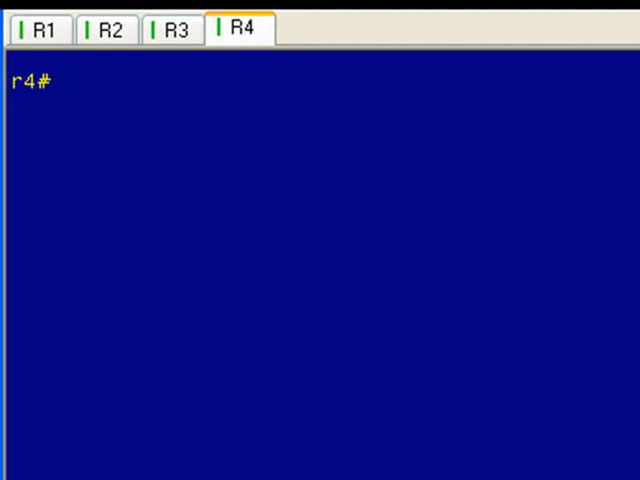
# - Run 'sh mpls ldp bindings 4.4.4.4 32 local' on R4 to view its local label binding
pyautogui.write('sh')
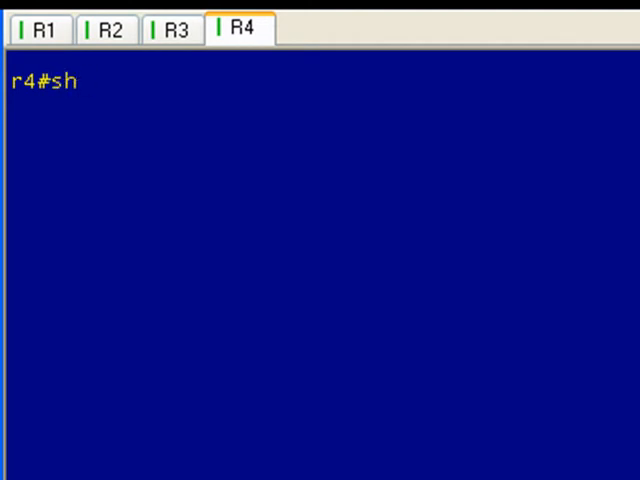
pyautogui.write('mpls ldp')
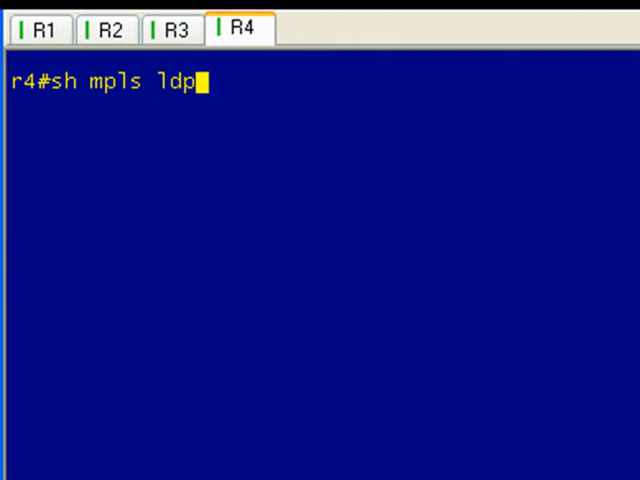
pyautogui.write('" "')
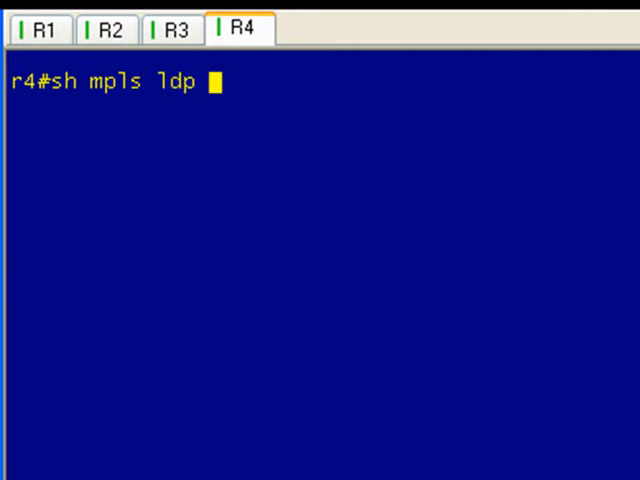
pyautogui.write('binding')
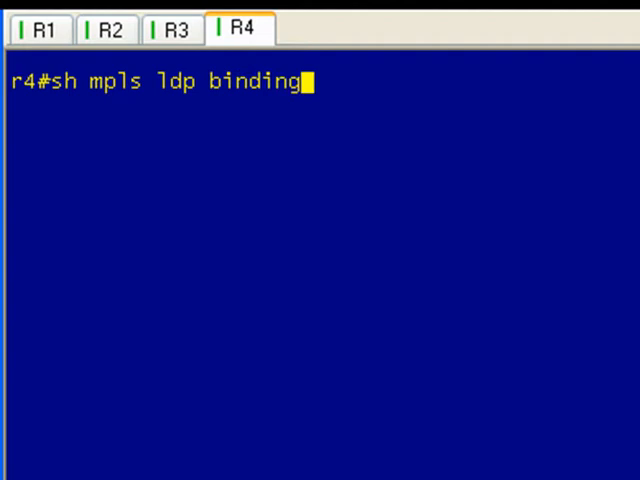
pyautogui.write('s 4.4.4.4')
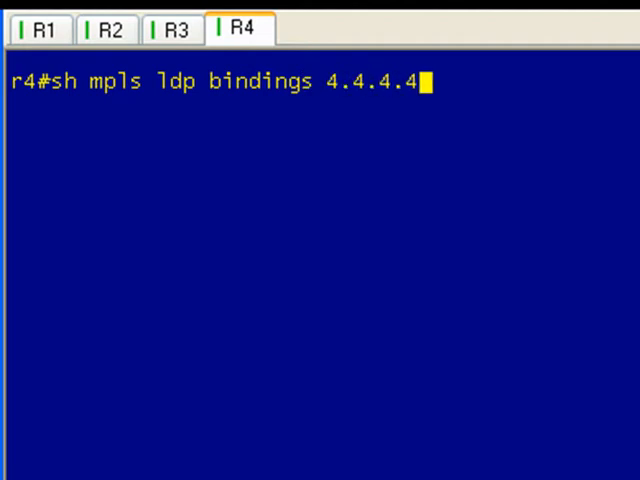
pyautogui.write('32 local')
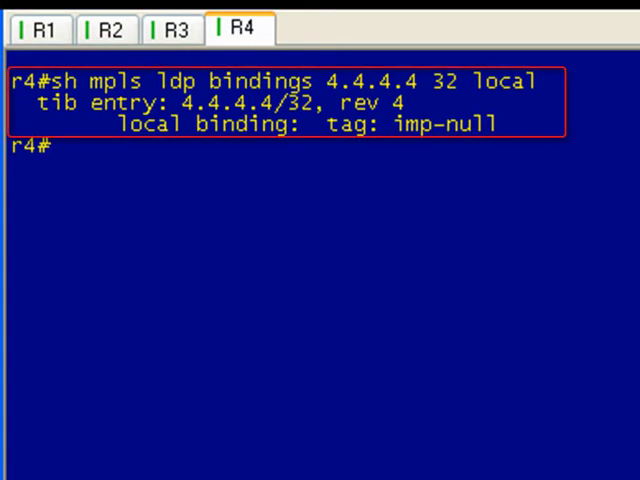
pyautogui.moveTo(180, 184)
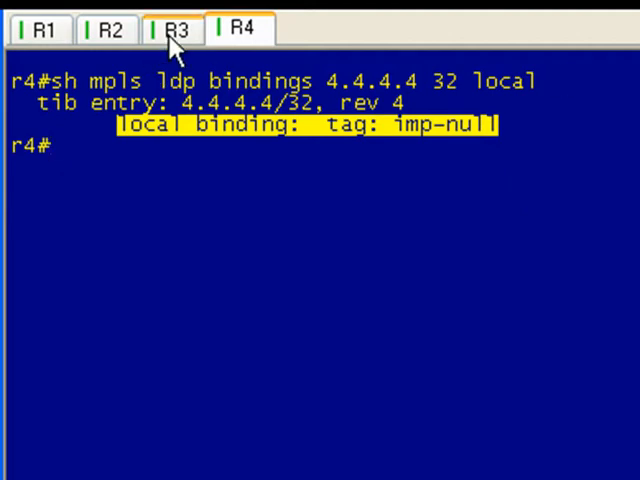
# - On R3, run 'sh mpls forwarding-table 4.4.4.4 32' to see the outgoing label 0 entry
pyautogui.click(176, 28)
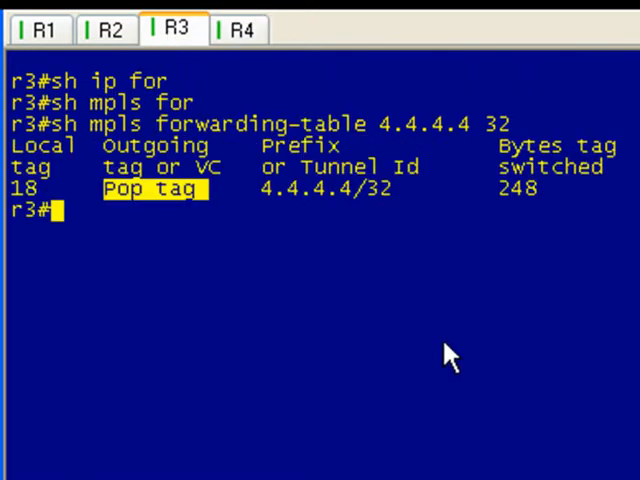
pyautogui.write('sh mpls forwarding-table 4.4.4.4 32')
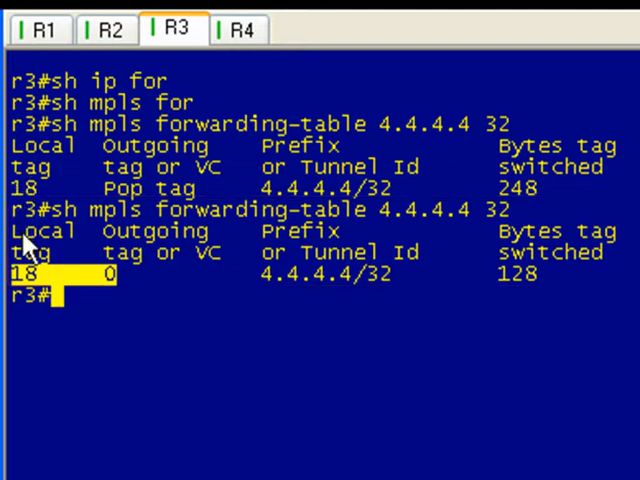
pyautogui.moveTo(164, 324)
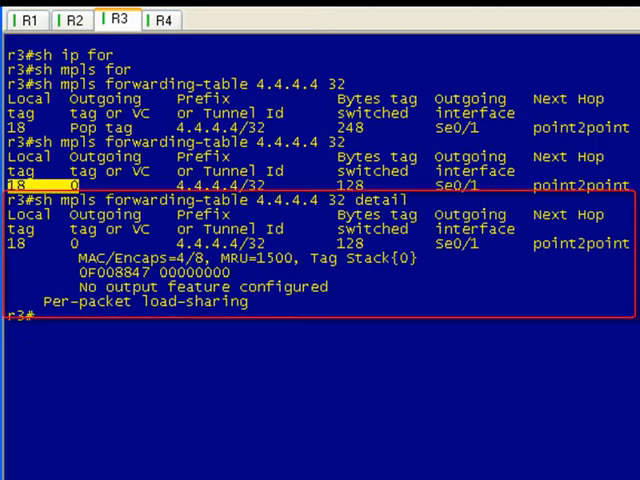
pyautogui.moveTo(12, 258)
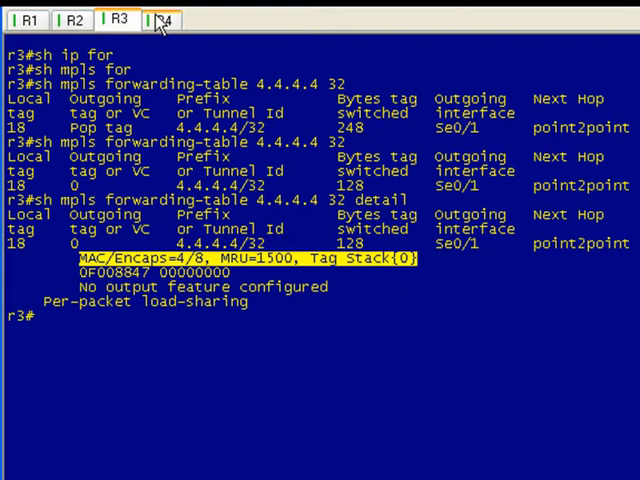
pyautogui.click(164, 20)
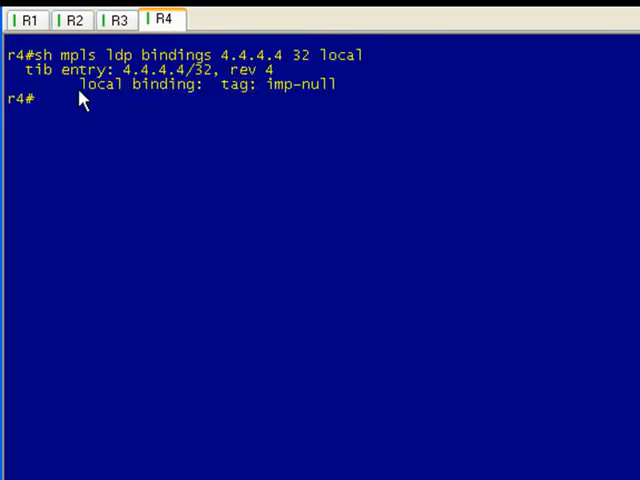
pyautogui.moveTo(84, 84); pyautogui.dragTo(336, 84)
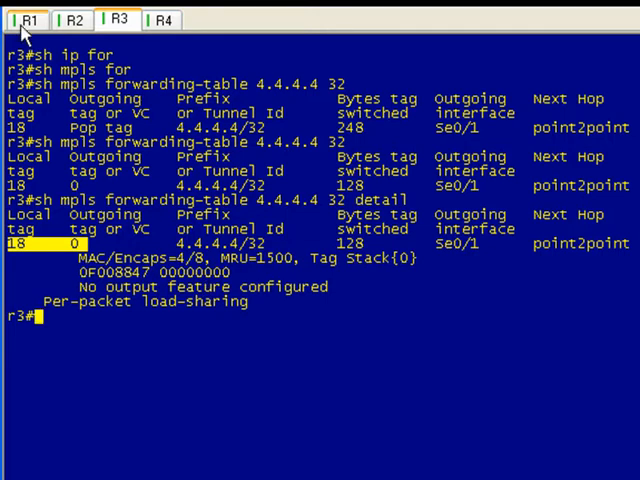
# - On R1, run 'traceroute mpls ipv4 4.4.4.4/32' to see label 18 then explicit-null
pyautogui.click(28, 20)
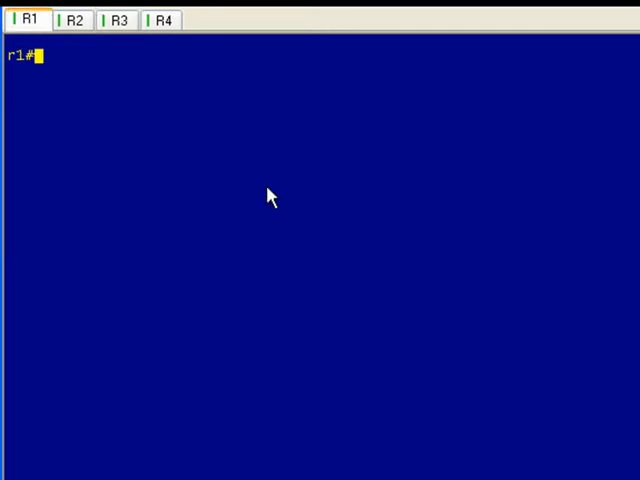
pyautogui.write('traceroute mpls ipv4 4.4.4.4/32')
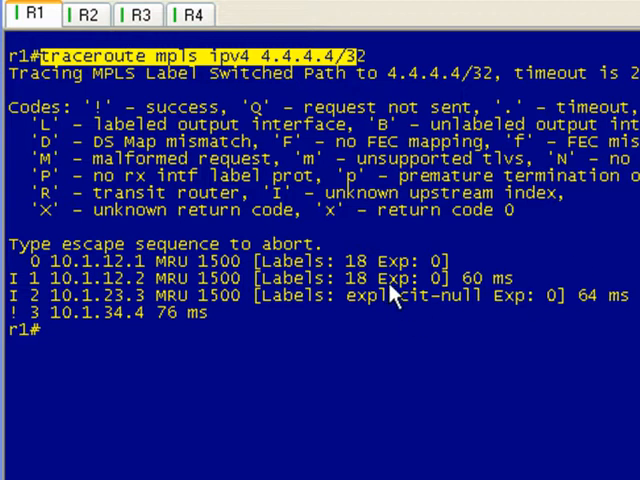
pyautogui.moveTo(388, 280)
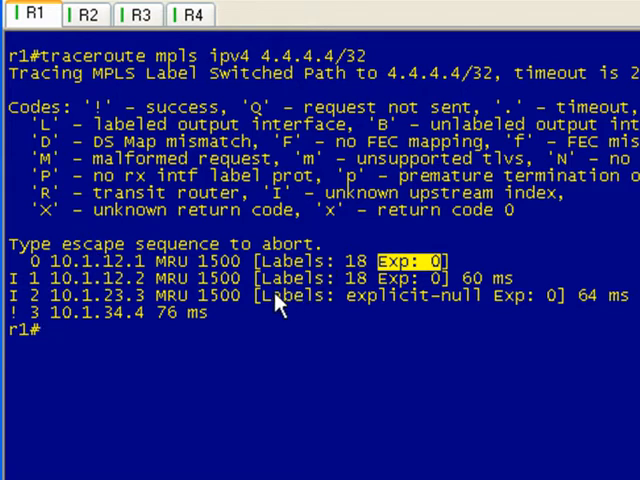
pyautogui.moveTo(372, 302)
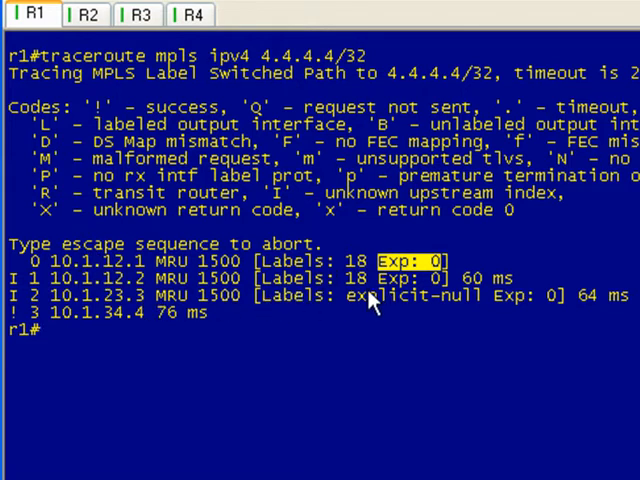
pyautogui.moveTo(480, 308)
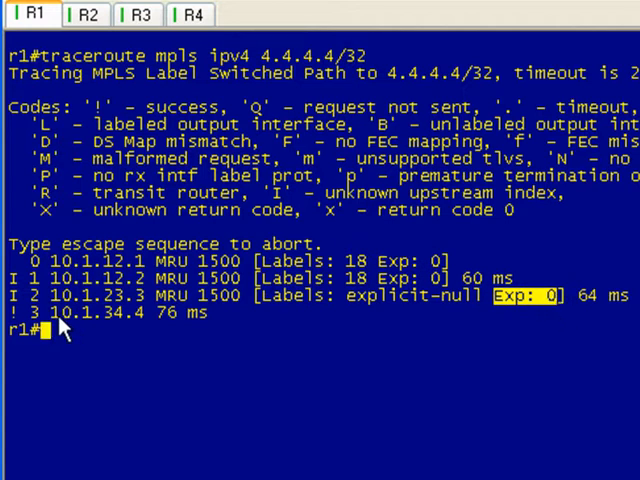
pyautogui.moveTo(176, 316)
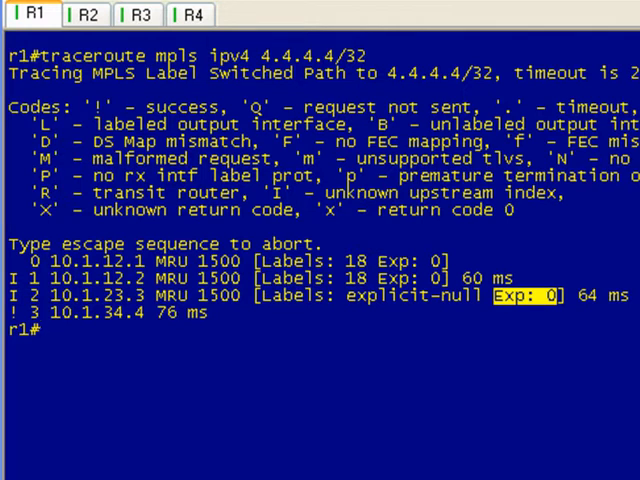
pyautogui.moveTo(284, 322)
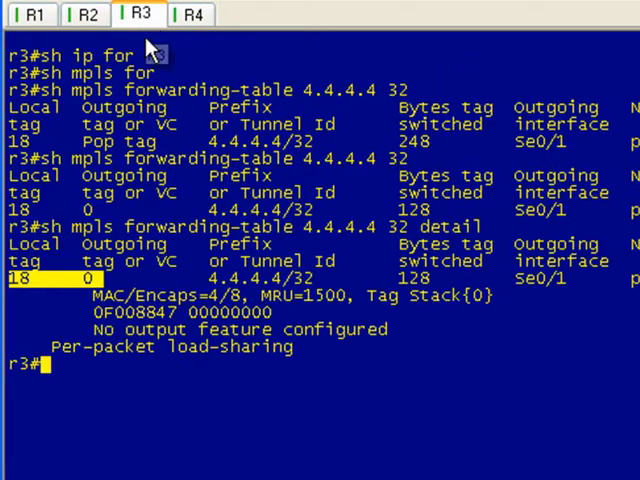
pyautogui.moveTo(100, 290)
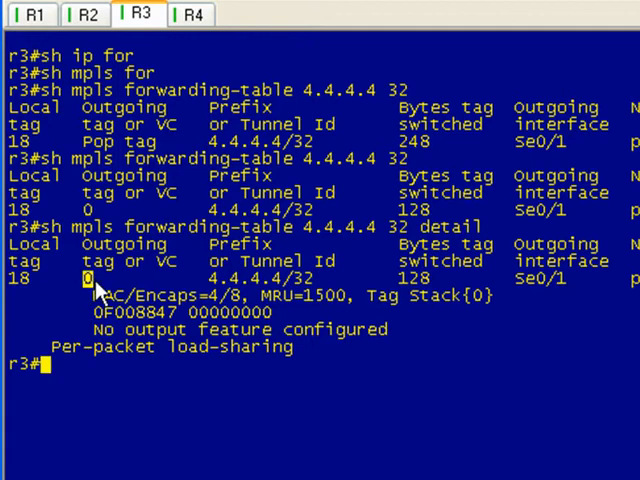
pyautogui.moveTo(192, 284)
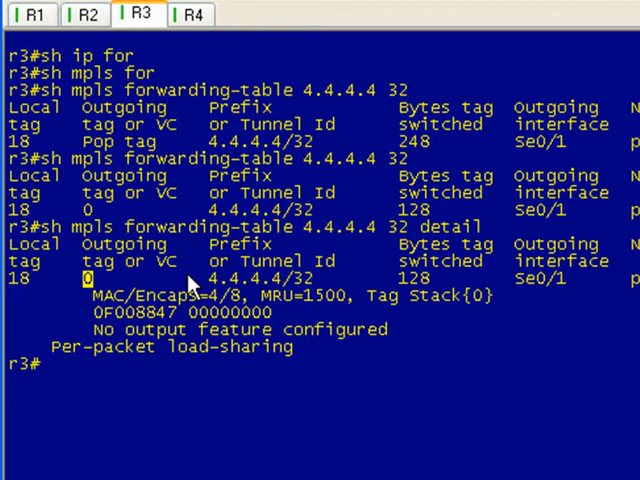
pyautogui.moveTo(584, 20)
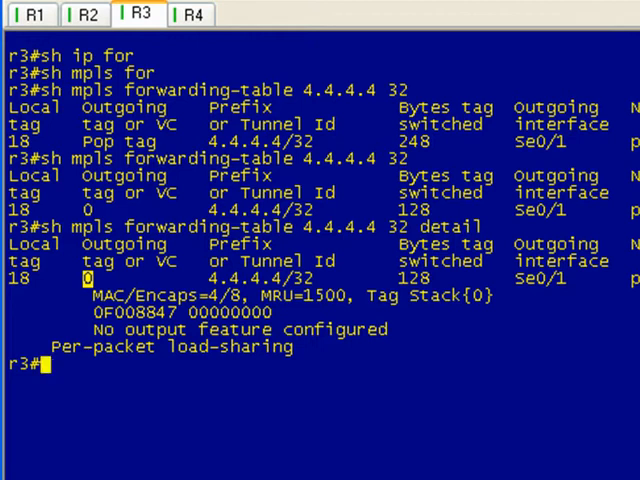
pyautogui.moveTo(196, 14)
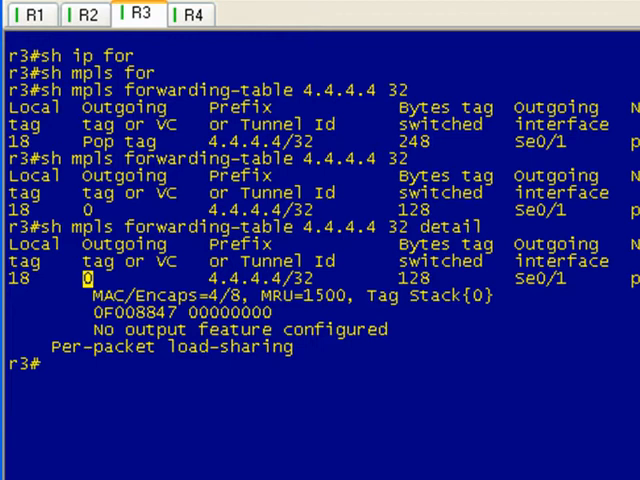
pyautogui.moveTo(222, 48)
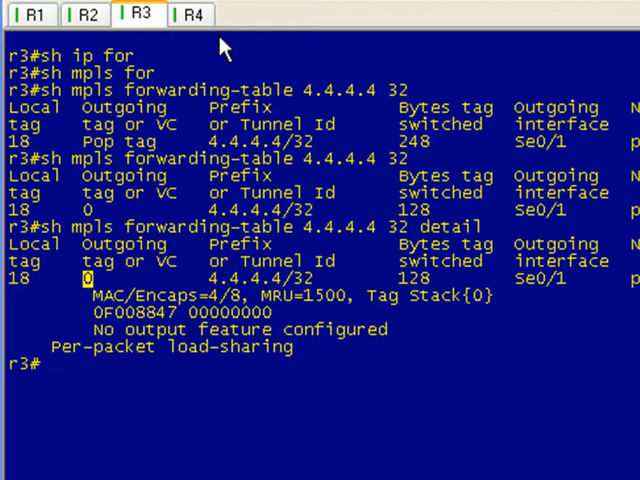
# - On R4, run 'sh mpls forwarding-table' to list local labels 16–20 and their prefixes
pyautogui.click(192, 14)
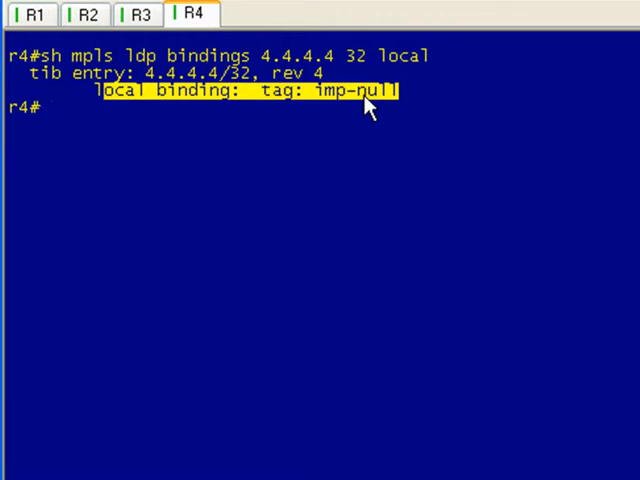
pyautogui.write('sh fr')
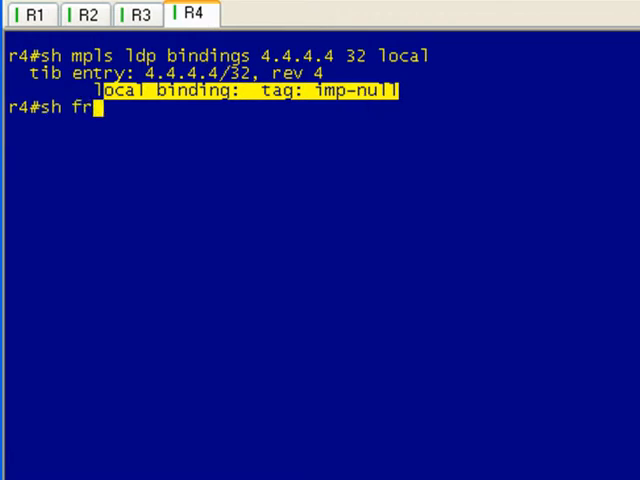
pyautogui.write('mpls')
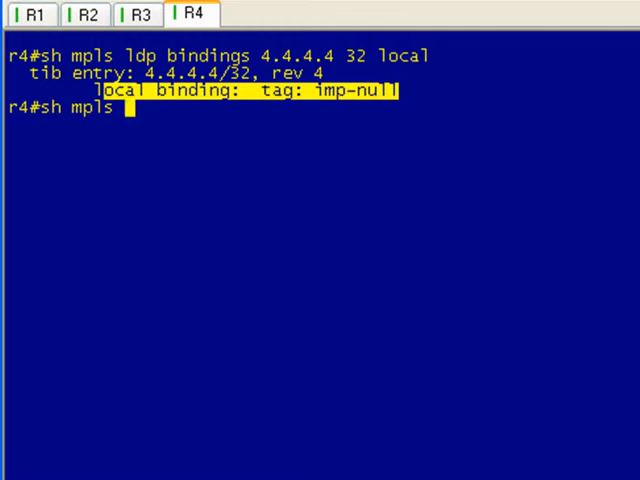
pyautogui.write('for')
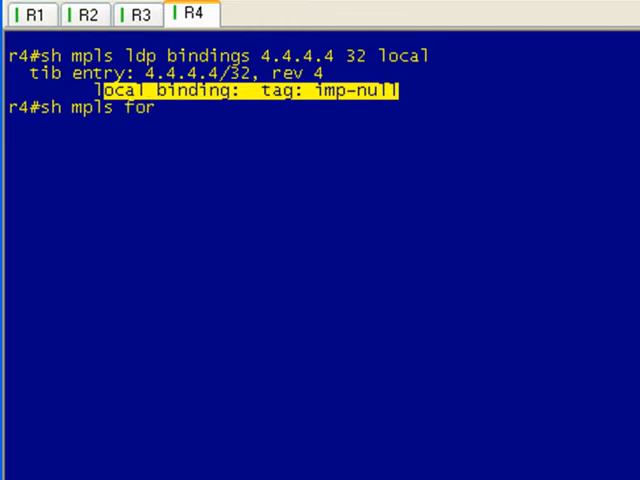
pyautogui.write('forwarding-table')
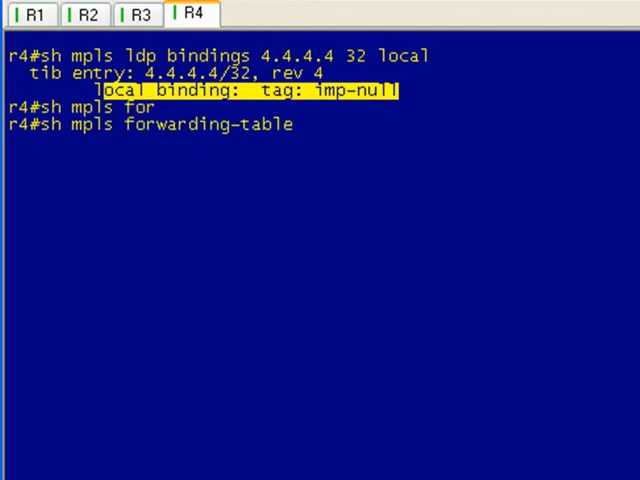
pyautogui.press('enter')
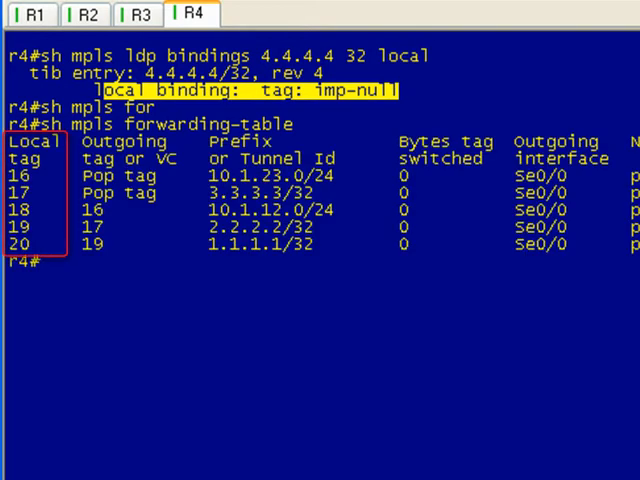